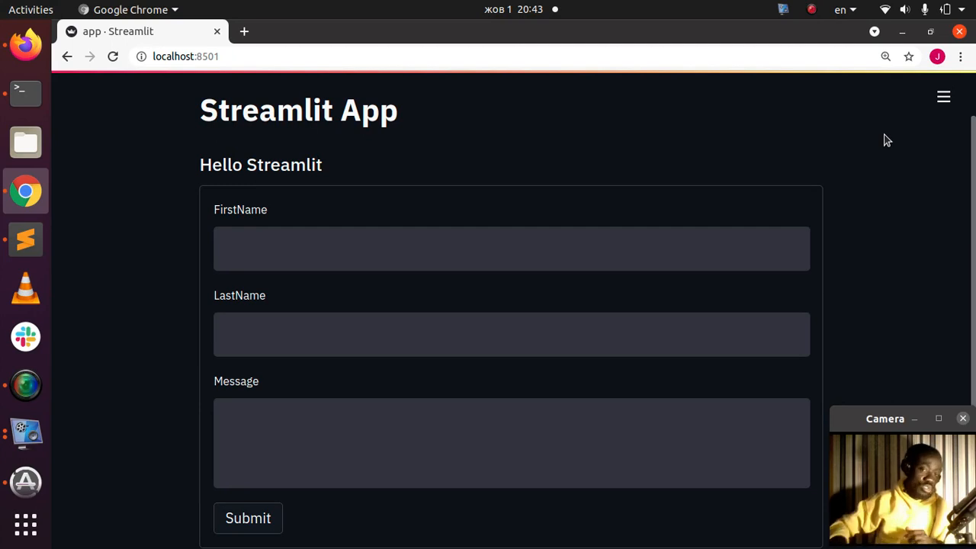
pyautogui.moveTo(673, 250)
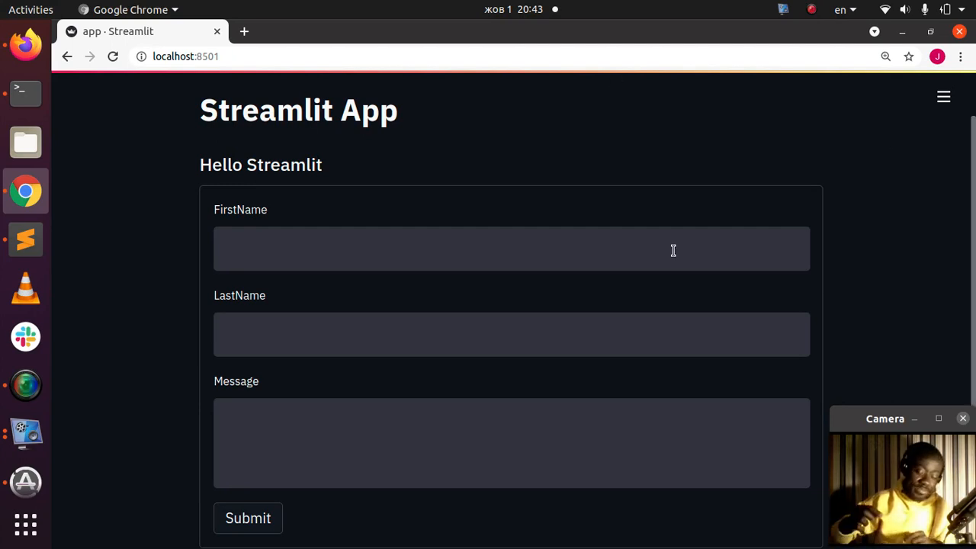
pyautogui.moveTo(398, 268)
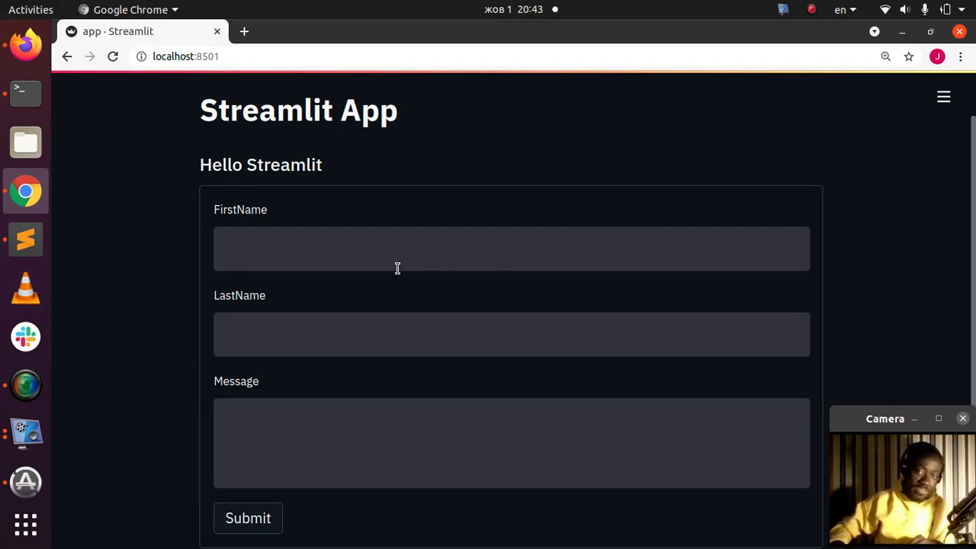
pyautogui.moveTo(972, 267)
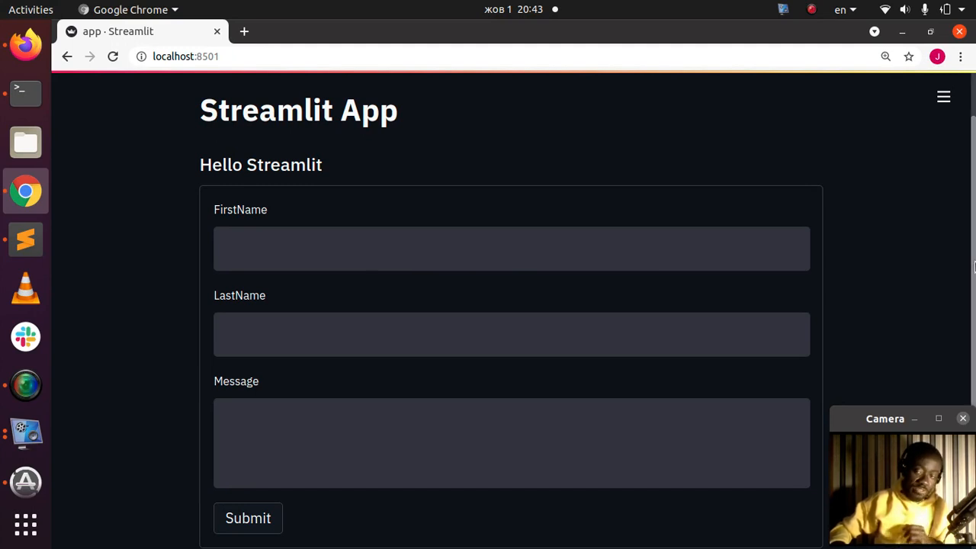
# Submit Jesse JCharis with message 'Streamlit is so Cool' and view the generated address
pyautogui.write('J')
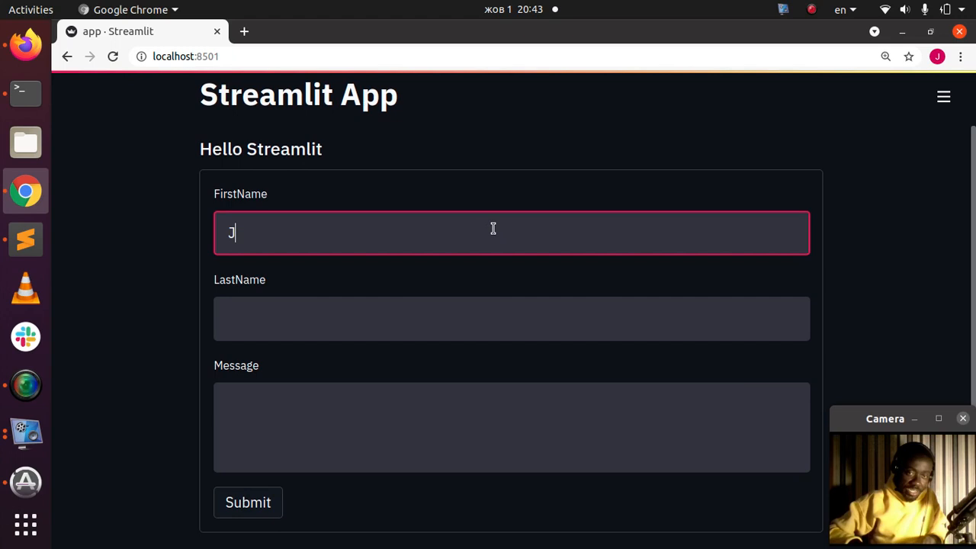
pyautogui.write('esse')
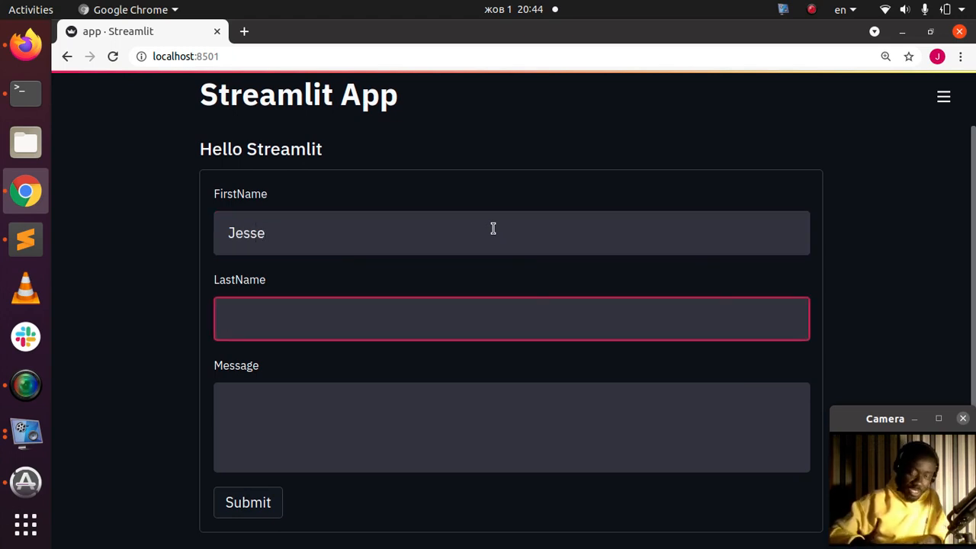
pyautogui.write('JCharis')
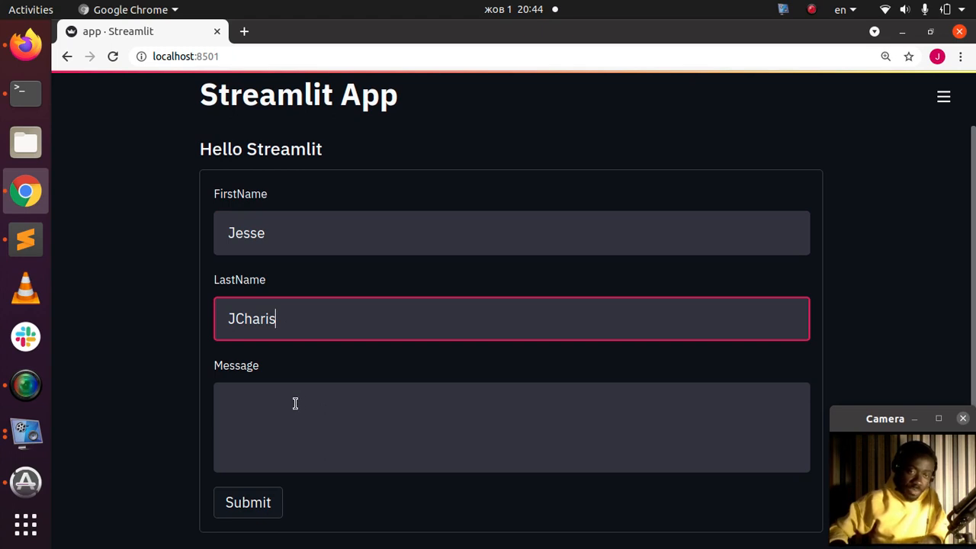
pyautogui.write('Streamlit is so')
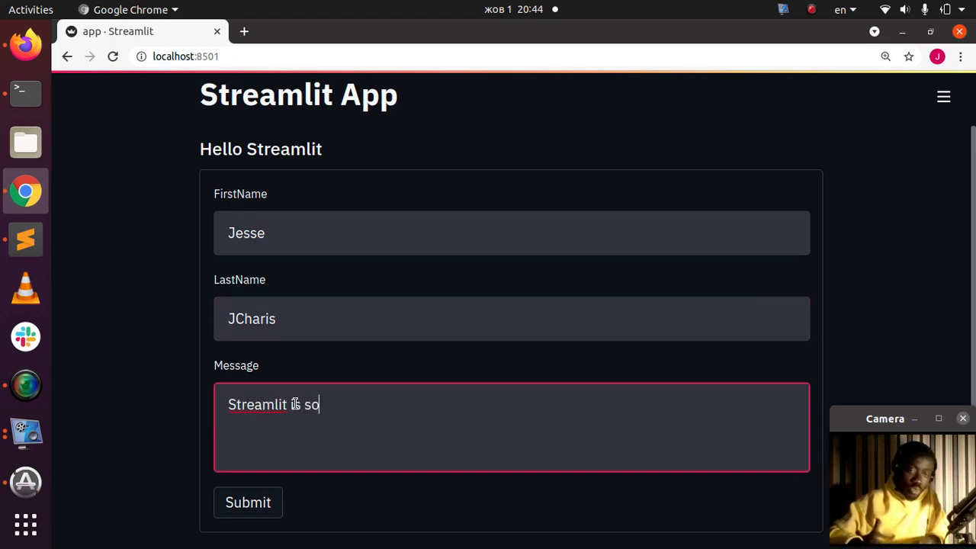
pyautogui.write('Cool')
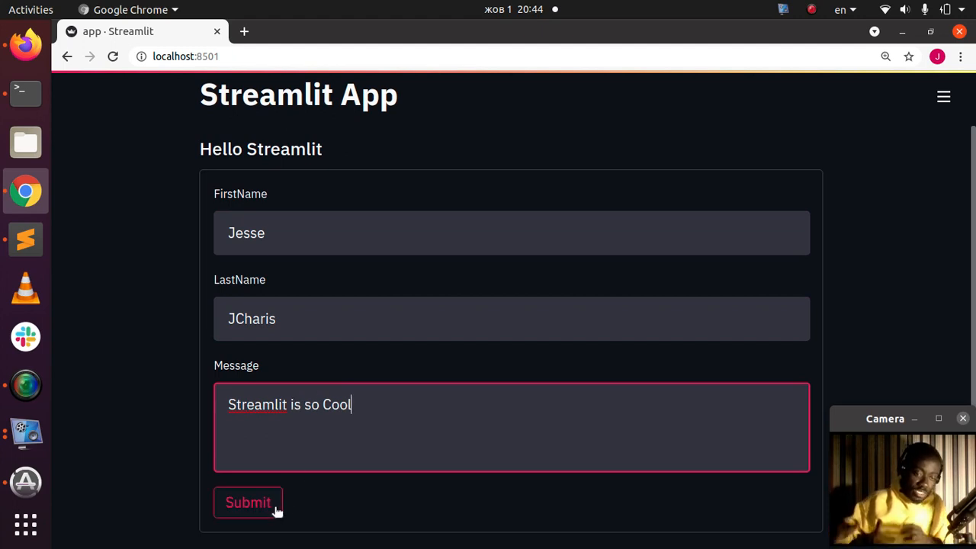
pyautogui.click(248, 502)
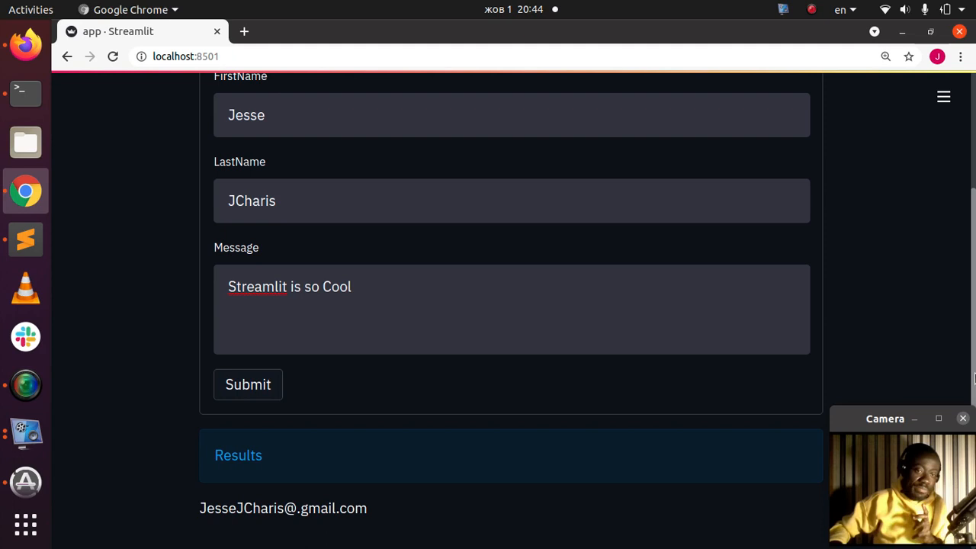
pyautogui.scroll(3)
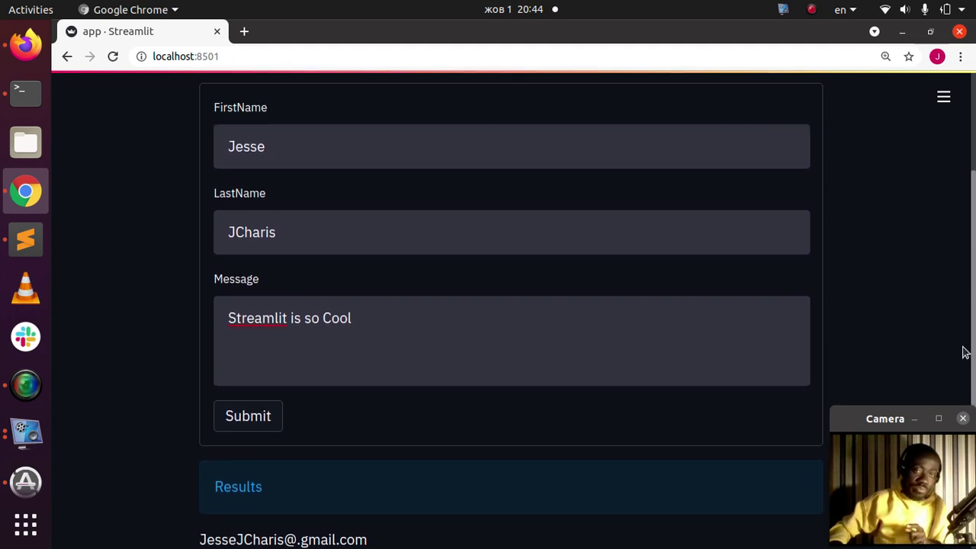
pyautogui.scroll(3)
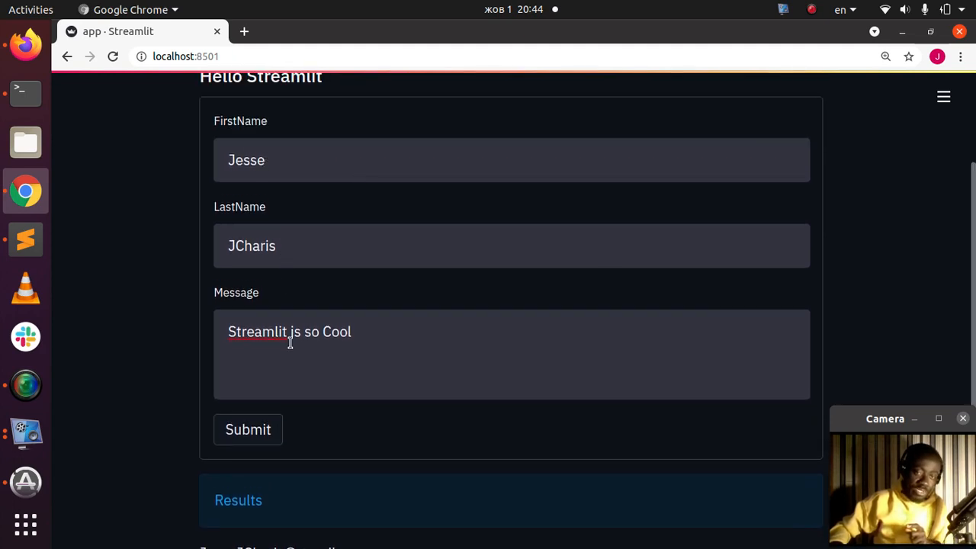
pyautogui.moveTo(190, 159)
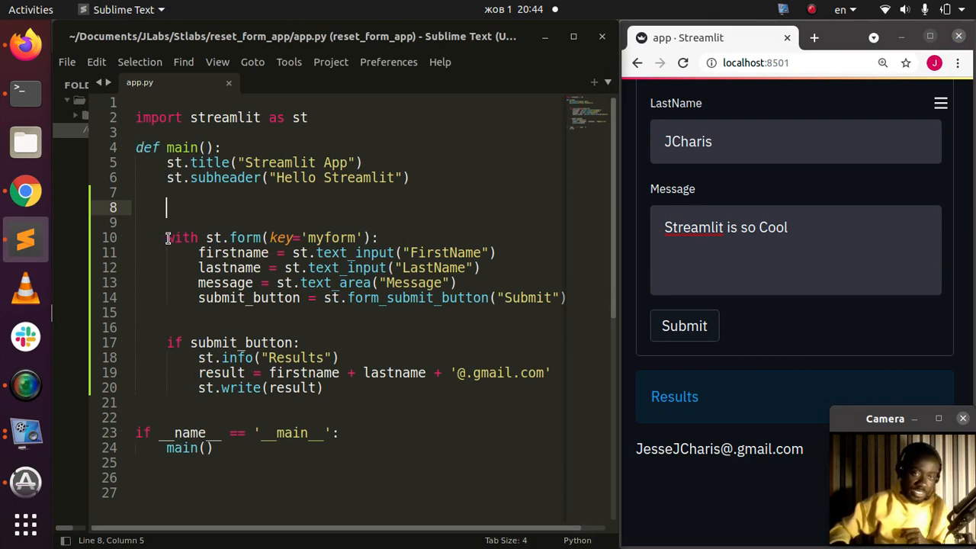
# Insert '# Docs' and 'st.help(st.form)' on the blank line above the form block
pyautogui.moveTo(167, 237); pyautogui.dragTo(539, 297)
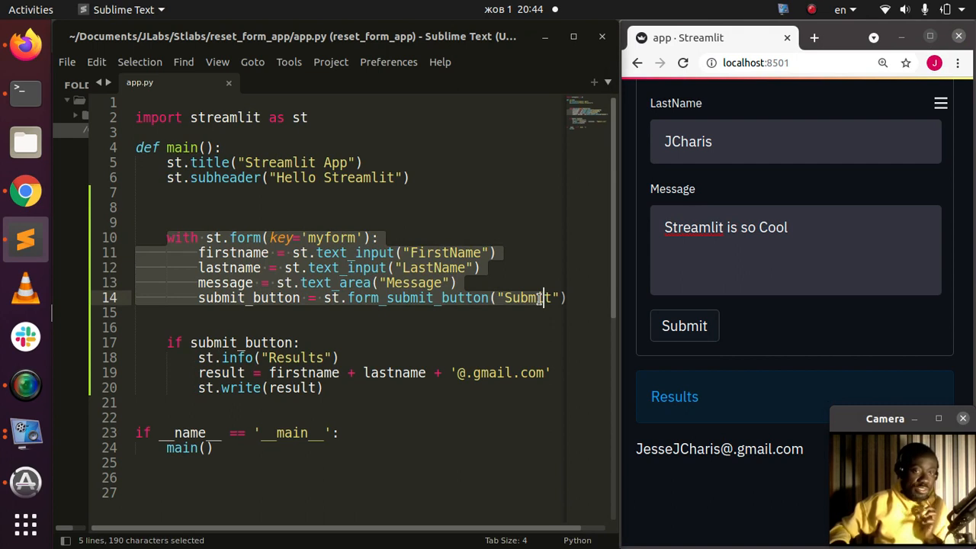
pyautogui.click(361, 237)
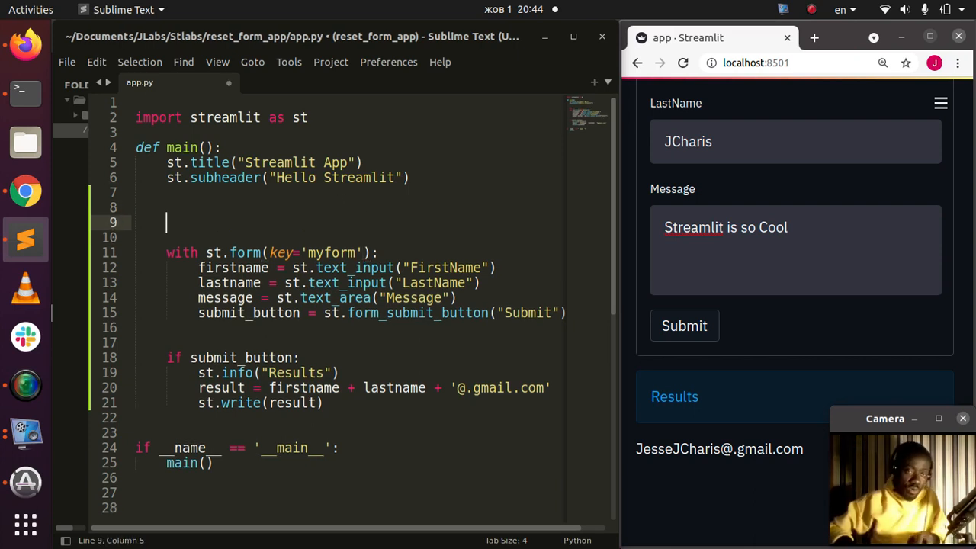
pyautogui.write('# Docs')
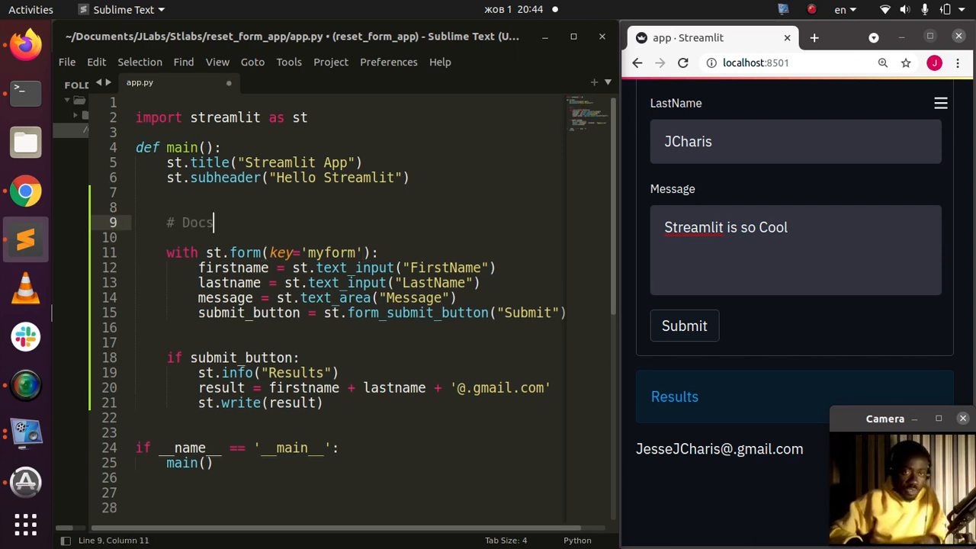
pyautogui.write('st.')
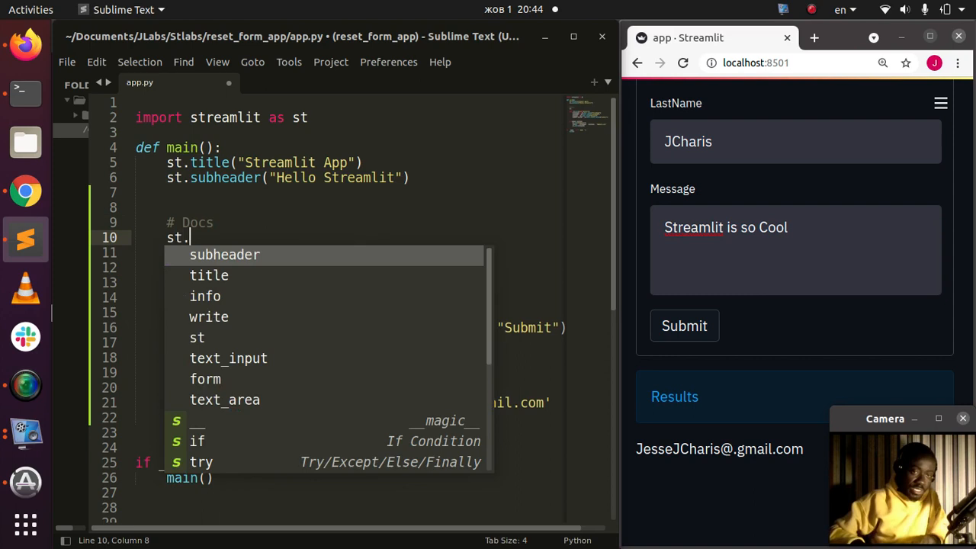
pyautogui.write('help(st.')
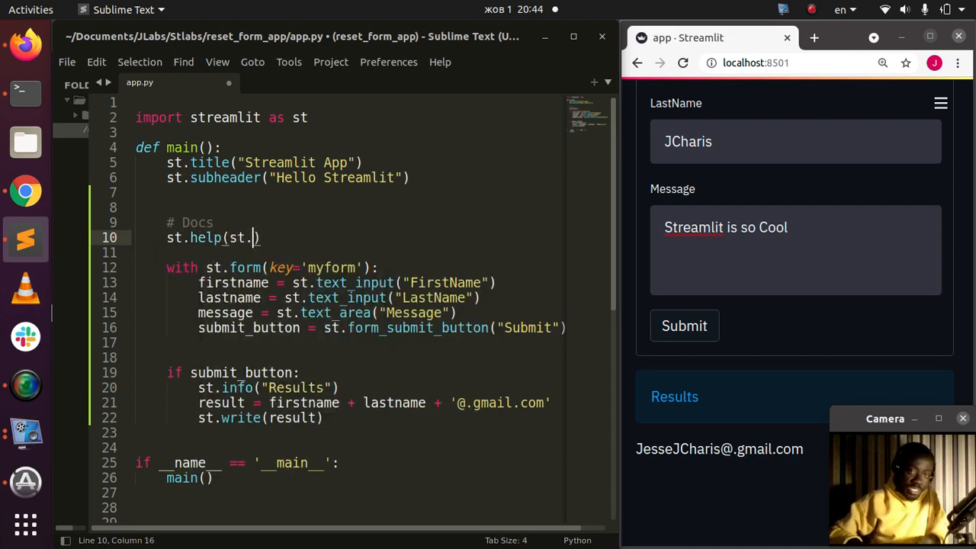
pyautogui.write('form')
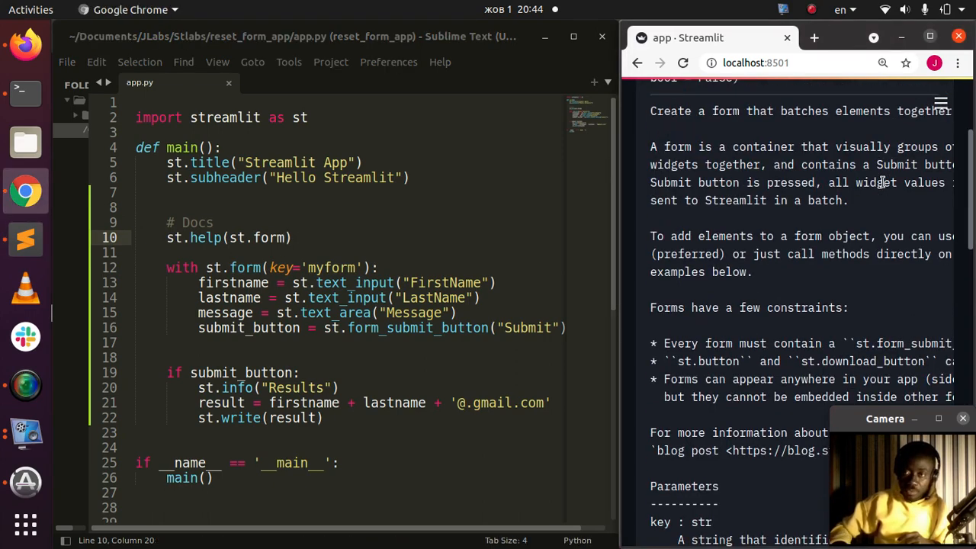
# Scroll the app to the top and highlight clear_on_submit in the st.form docs
pyautogui.scroll(3)
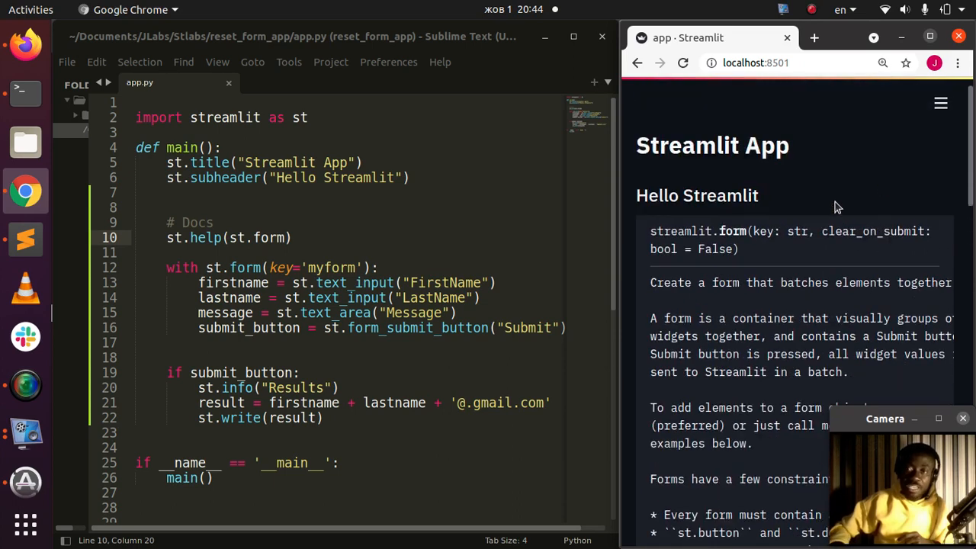
pyautogui.moveTo(696, 267)
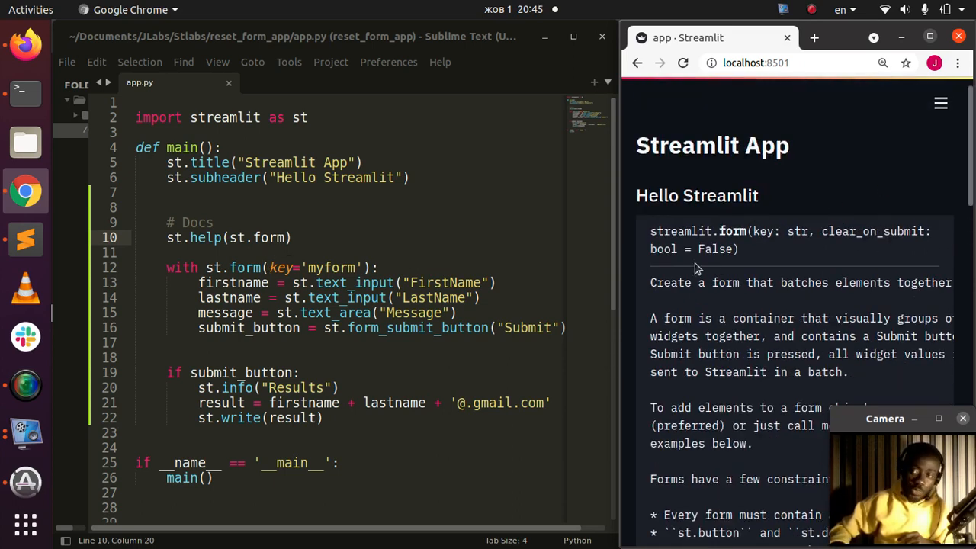
pyautogui.doubleClick(872, 231)
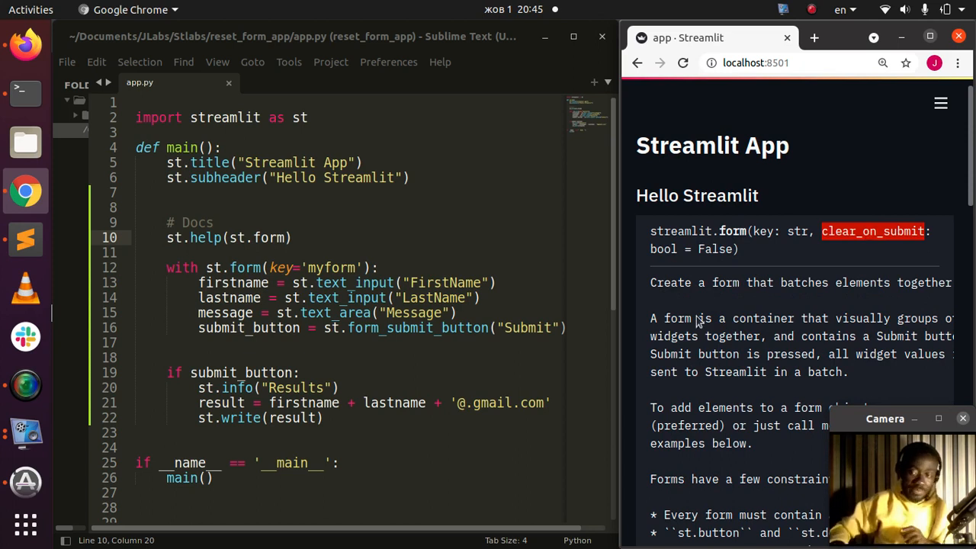
pyautogui.moveTo(729, 312)
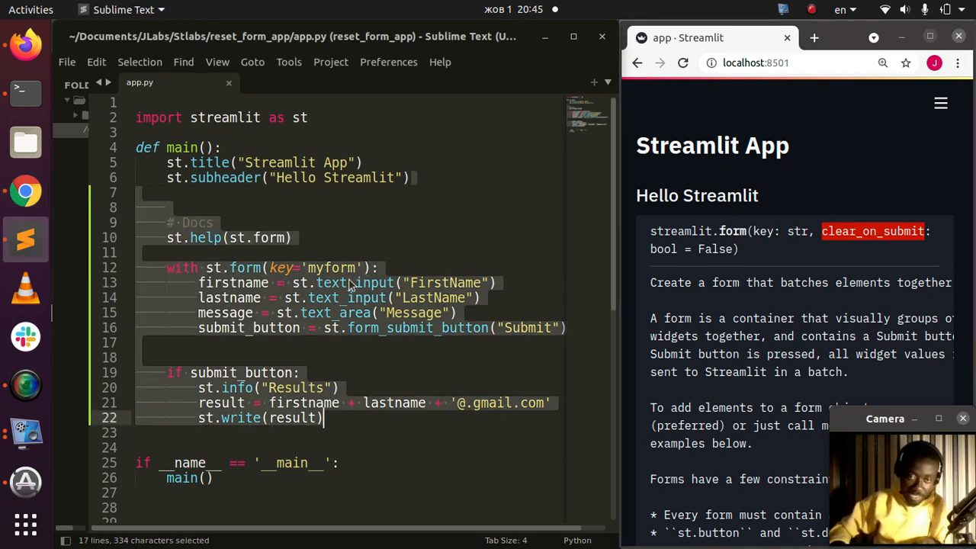
# Pass clear_on_submit=True to the st.form call and save app.py
pyautogui.write(',')
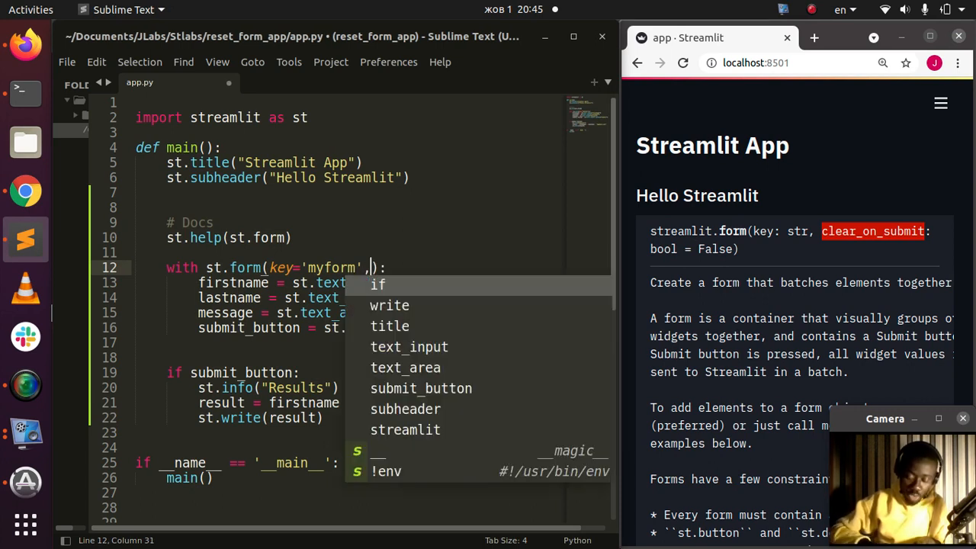
pyautogui.write('clear_on_submit=')
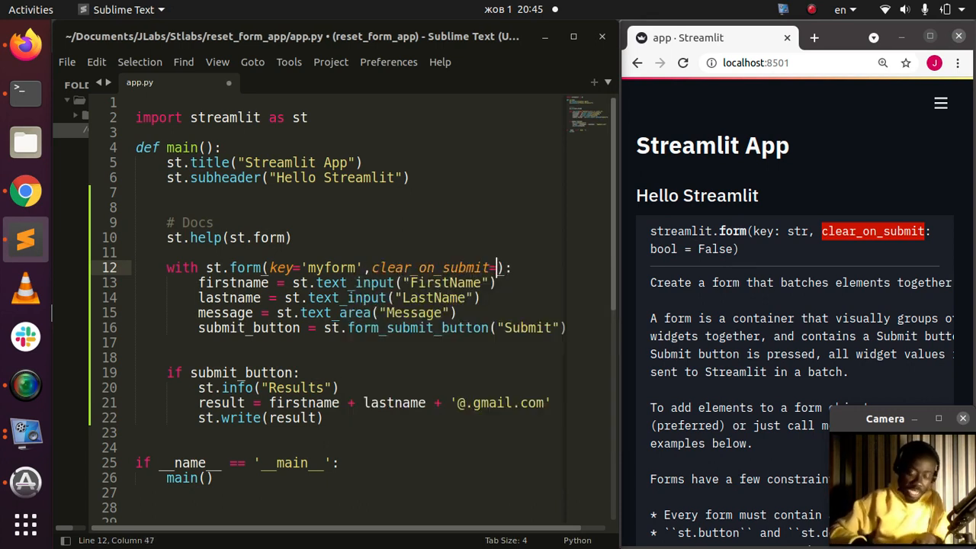
pyautogui.write('True')
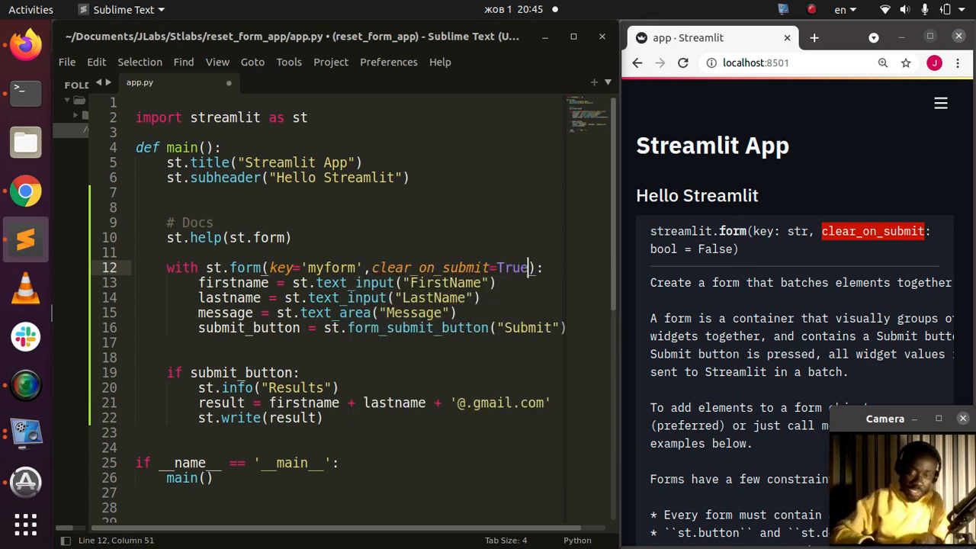
pyautogui.moveTo(365, 235)
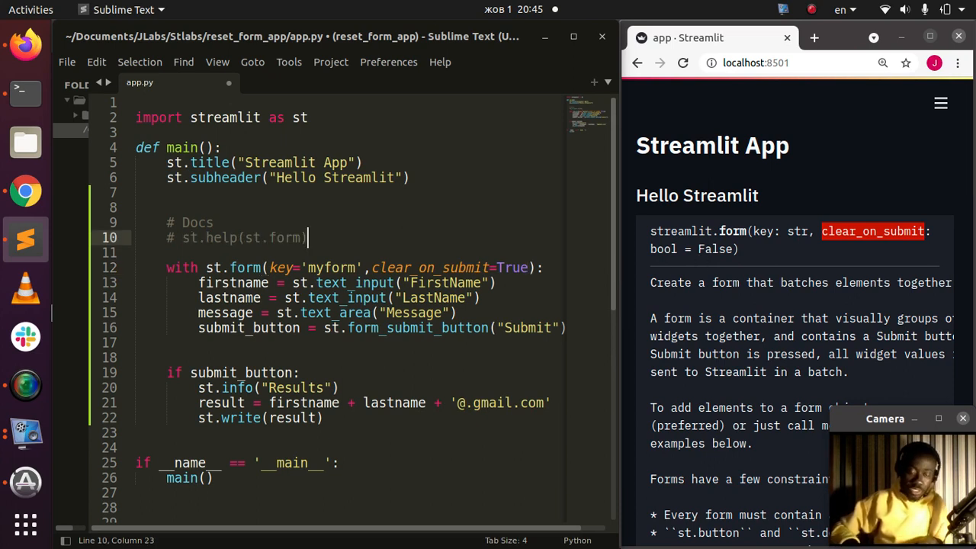
pyautogui.press('ctrl+s')
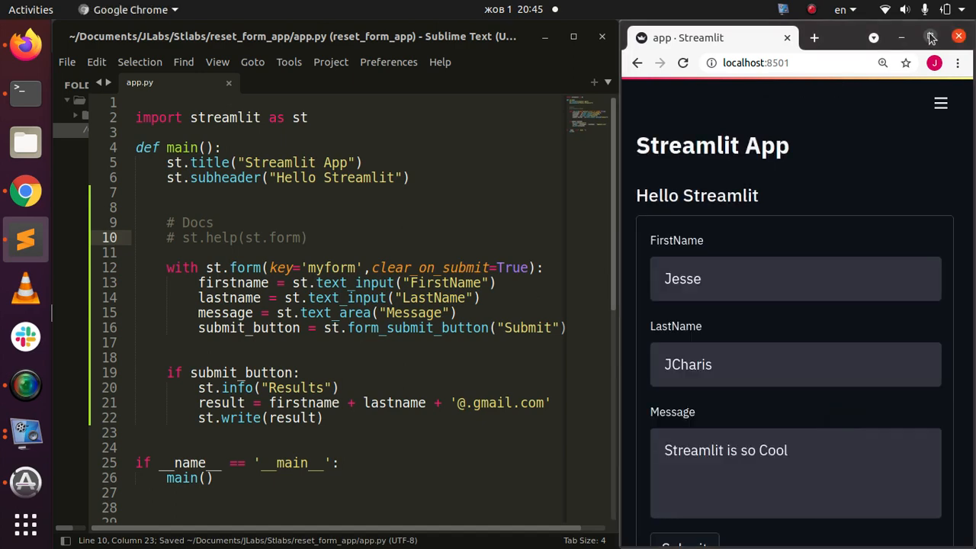
# Maximize Chrome and resubmit the filled form, confirming its fields now clear
pyautogui.click(931, 36)
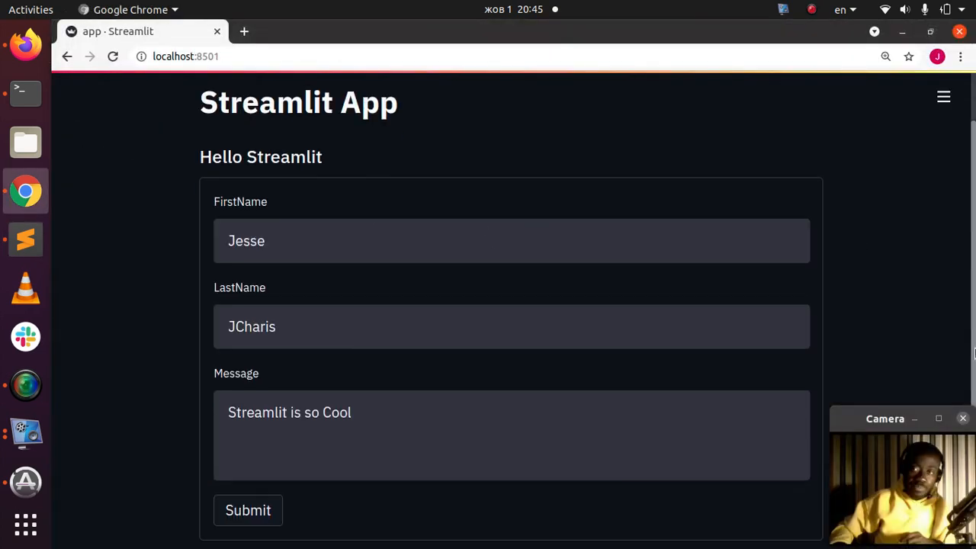
pyautogui.scroll(-3)
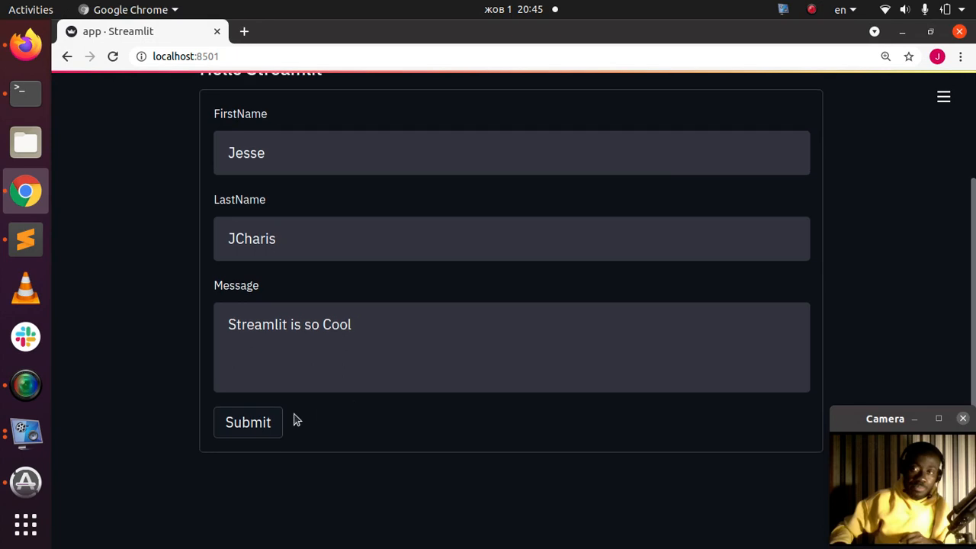
pyautogui.click(248, 423)
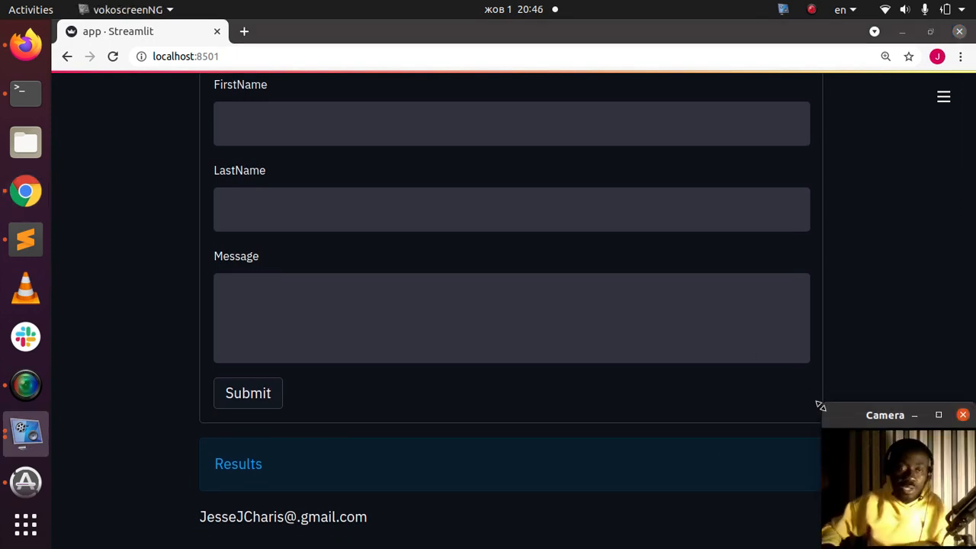
pyautogui.scroll(-3)
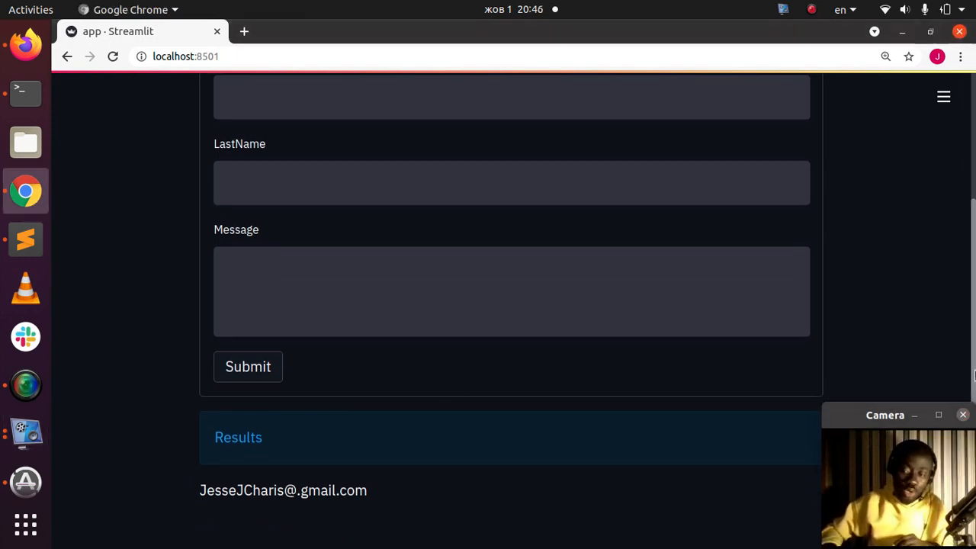
pyautogui.scroll(3)
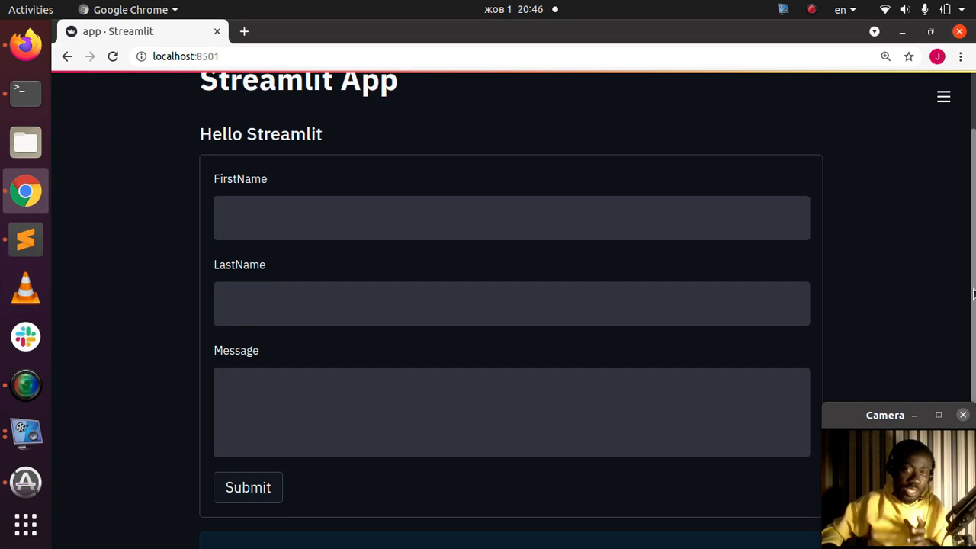
pyautogui.scroll(-3)
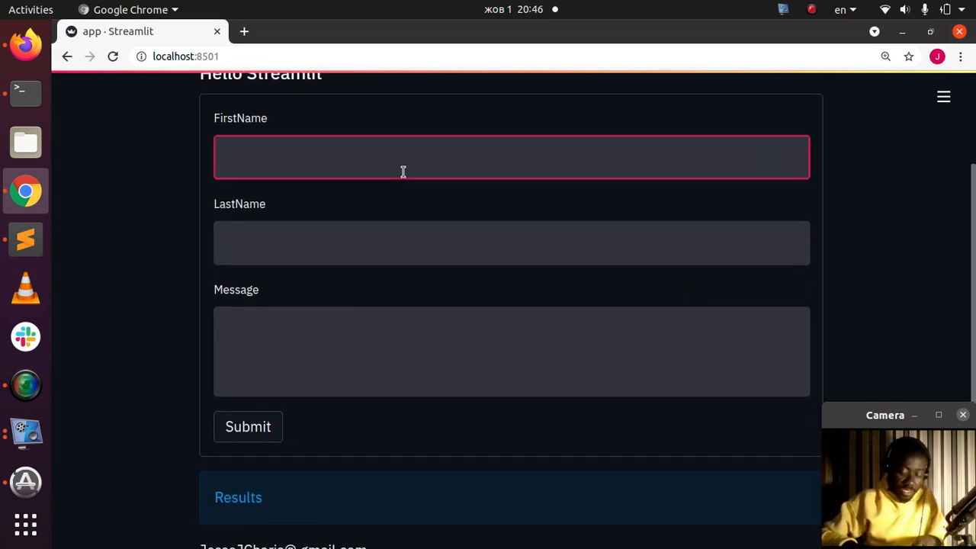
# Submit Mark Twain with message 'Awesome Book', check Results, and return to Sublime Text
pyautogui.write('Mark')
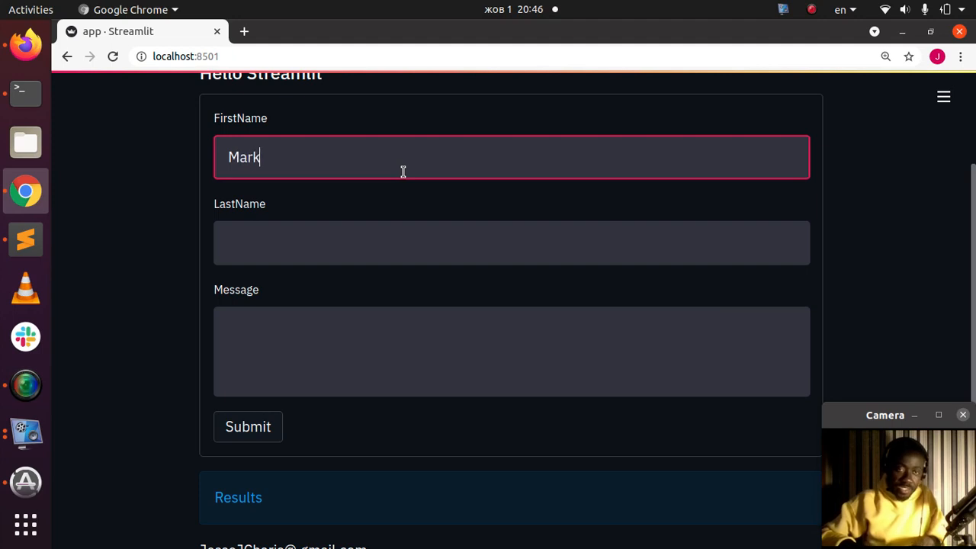
pyautogui.write('Twai')
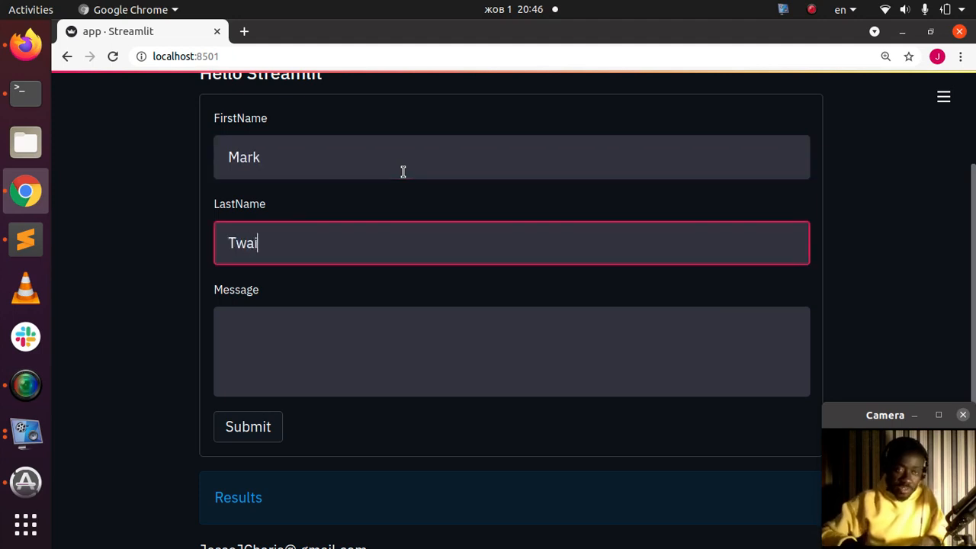
pyautogui.write('A')
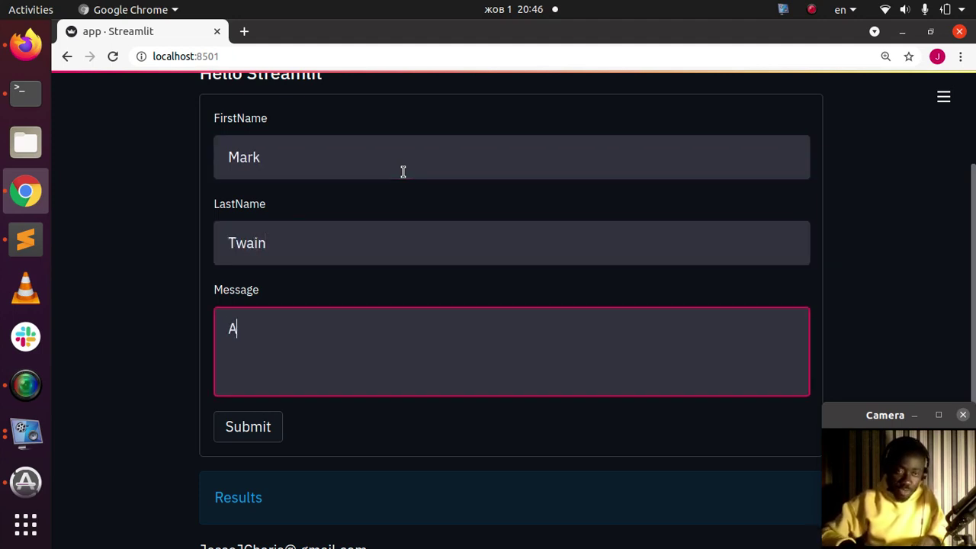
pyautogui.write('wesome Book')
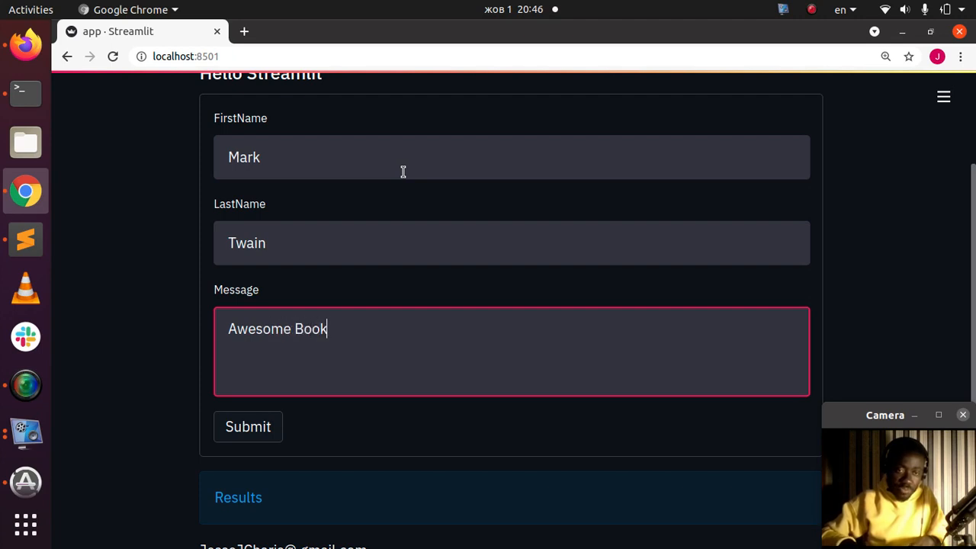
pyautogui.click(248, 427)
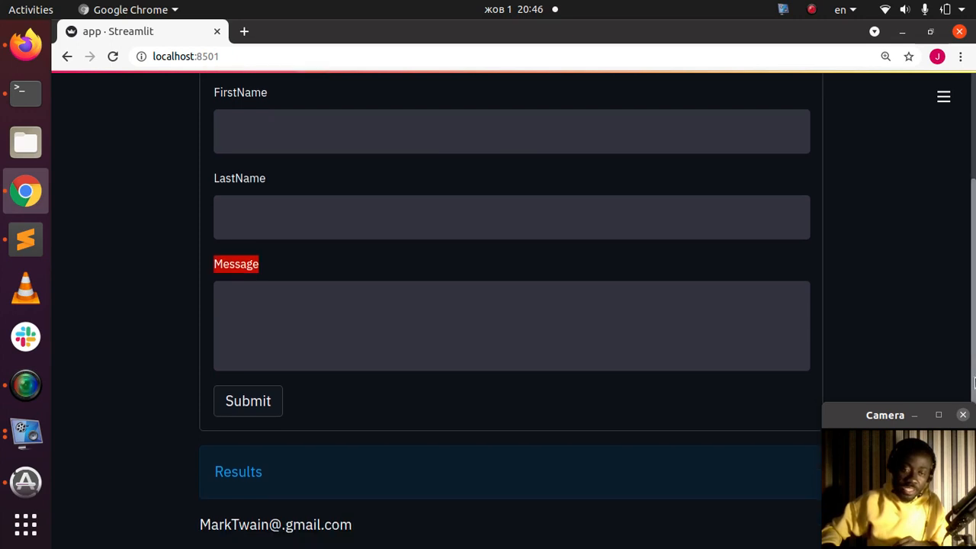
pyautogui.scroll(-3)
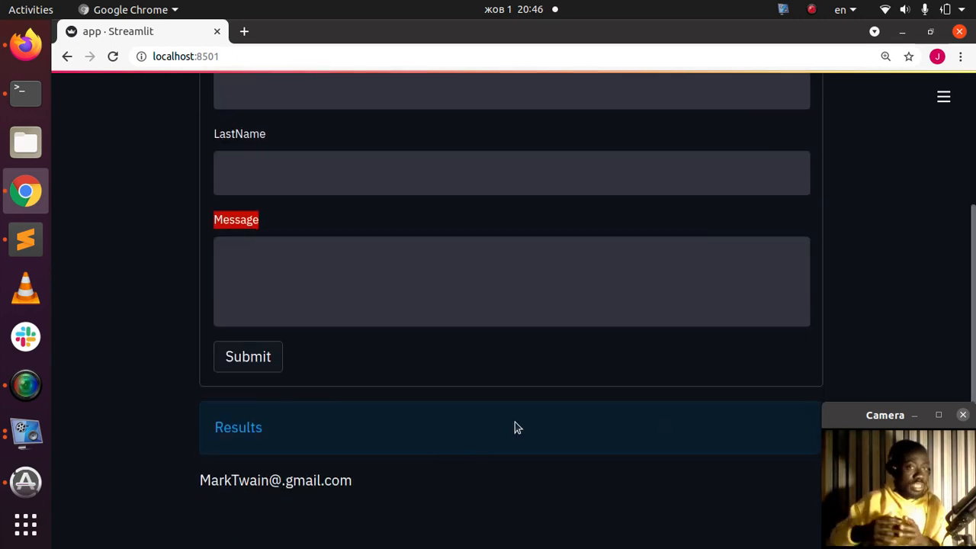
pyautogui.moveTo(448, 184)
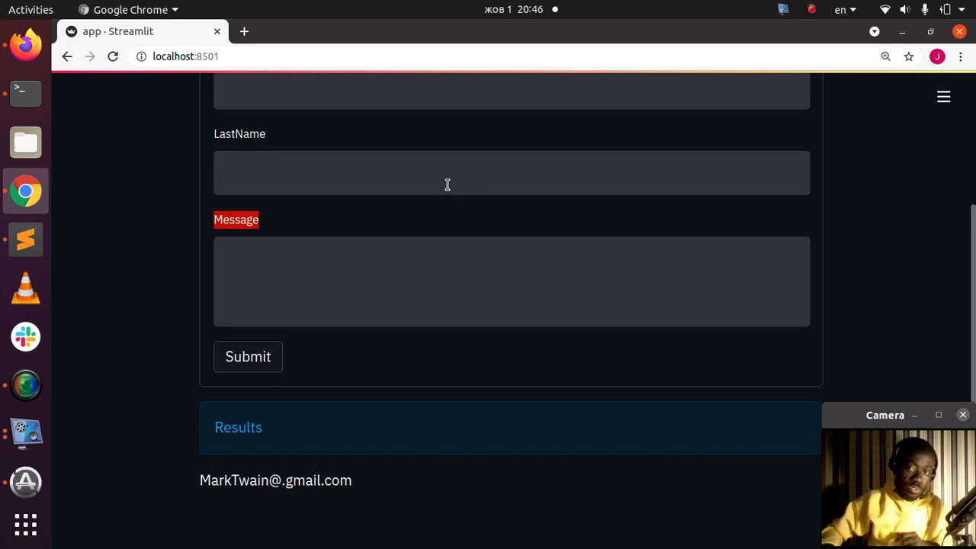
pyautogui.moveTo(34, 224)
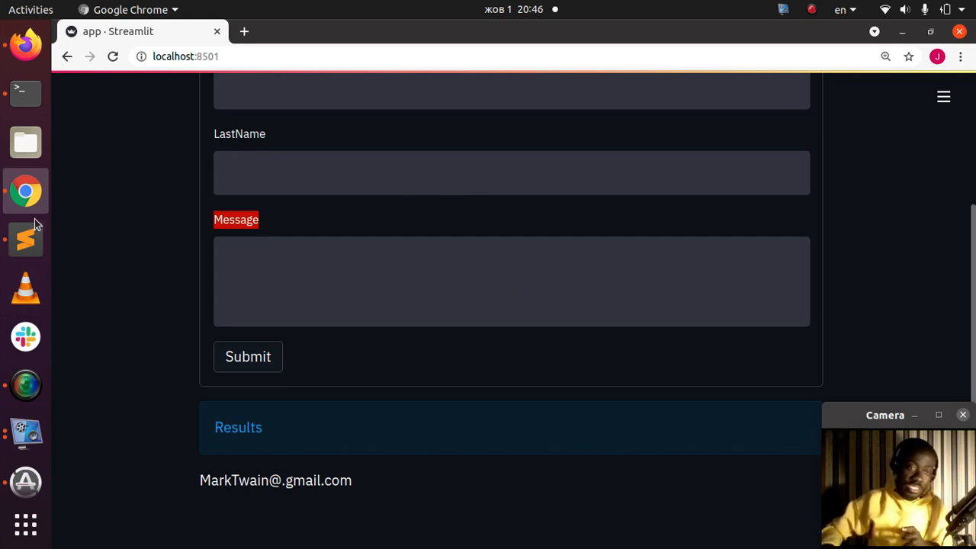
pyautogui.click(25, 238)
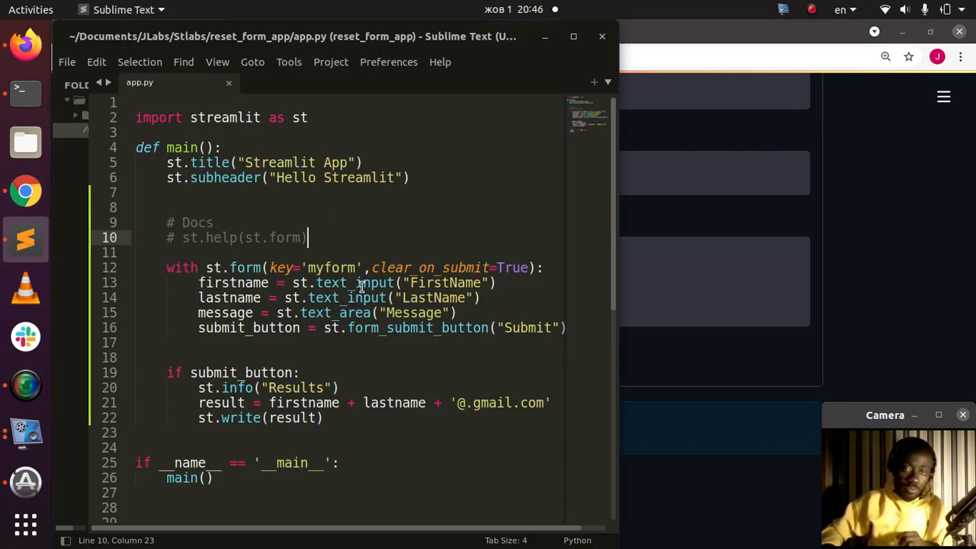